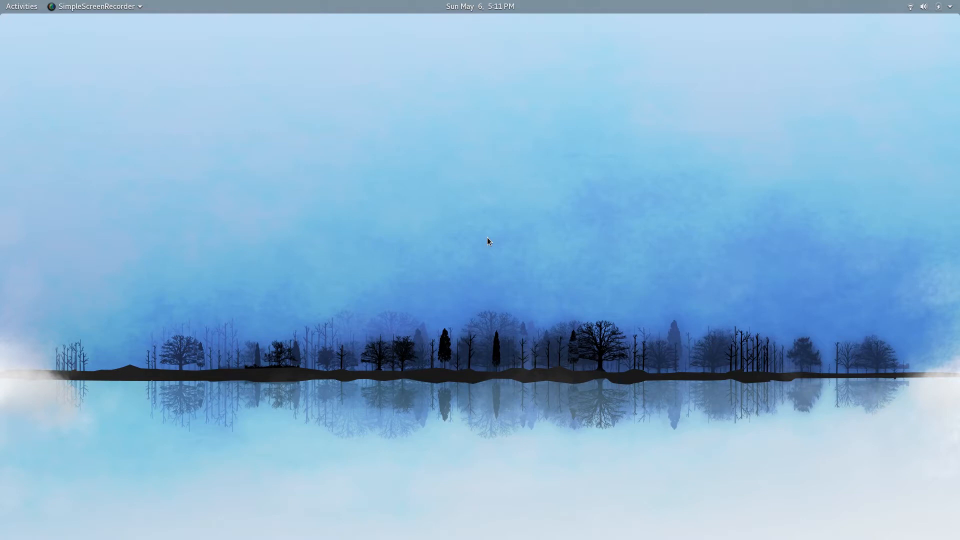
# - Search Activities for 'chr' and launch Google Chrome
pyautogui.write('chr')
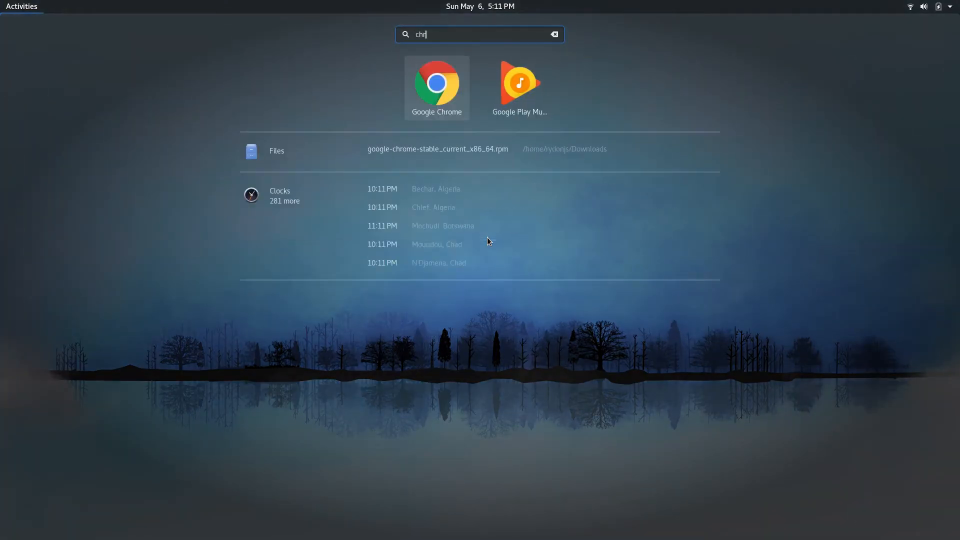
pyautogui.click(436, 82)
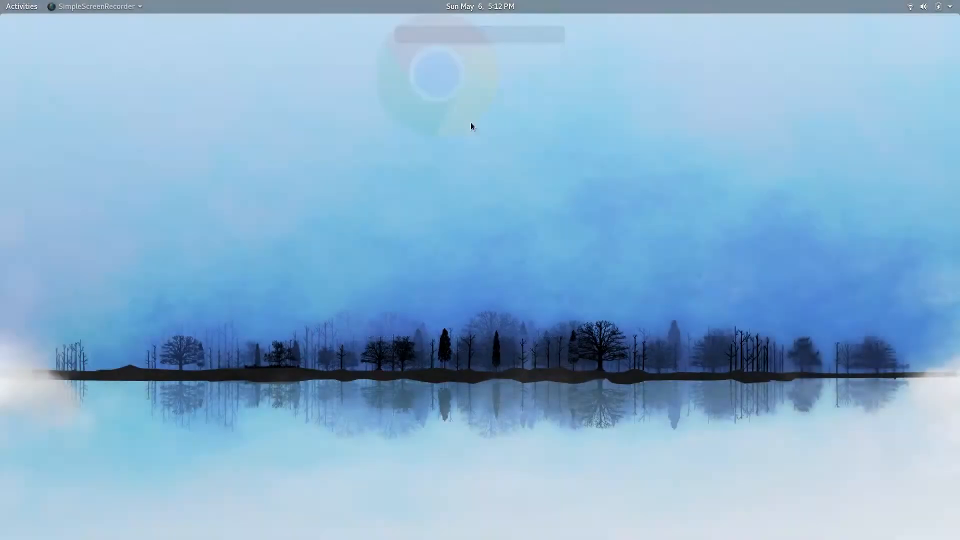
# - Google 'download jdk' and open the Java SE Downloads | Oracle Technology Network result
pyautogui.click(438, 74)
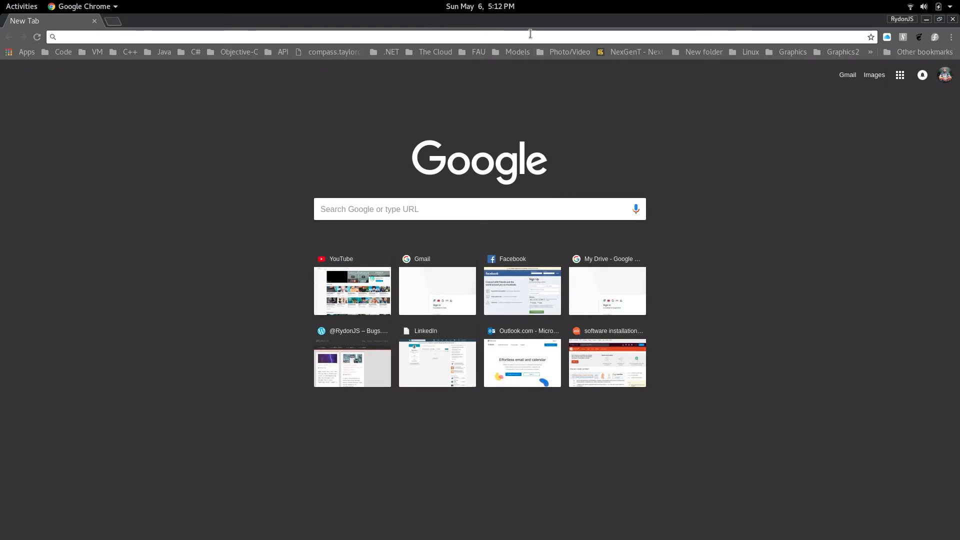
pyautogui.write('download jdk')
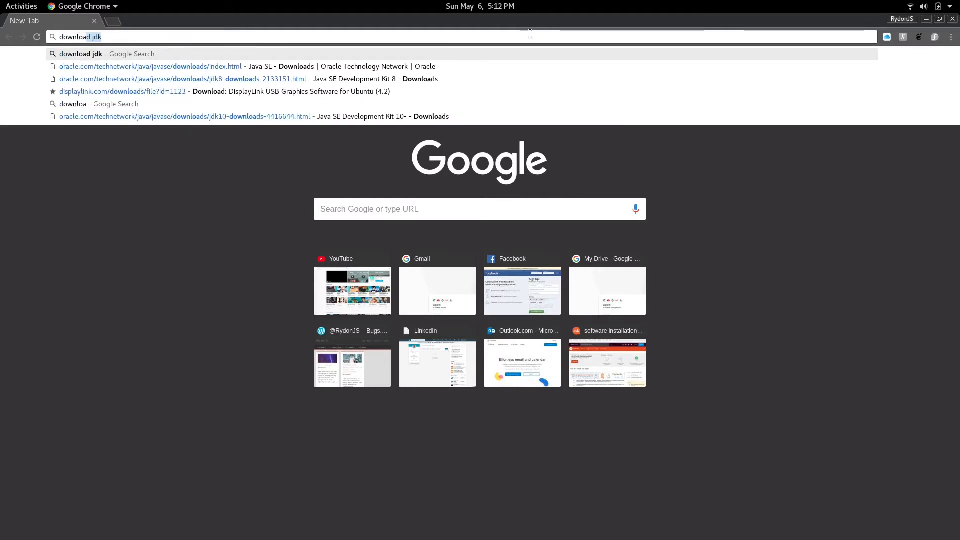
pyautogui.press('Return')
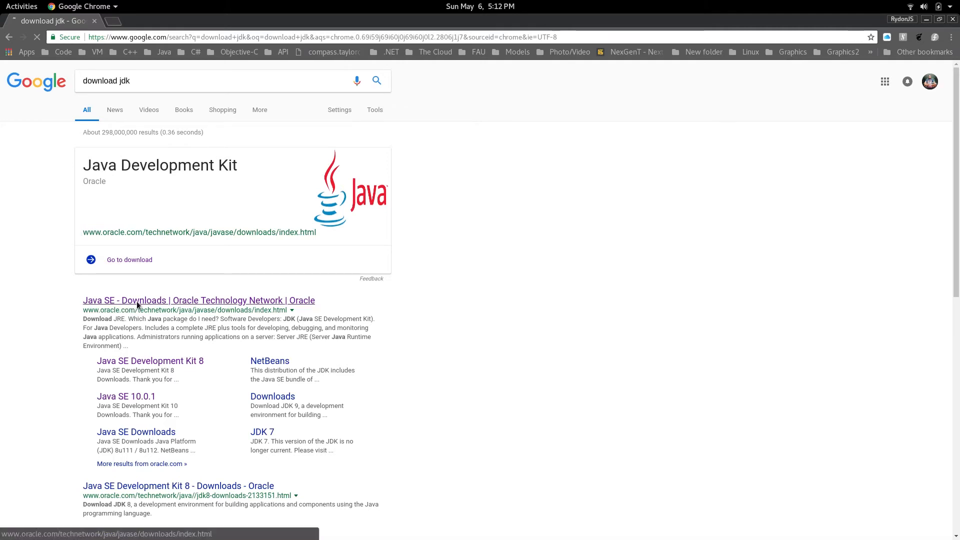
pyautogui.click(199, 300)
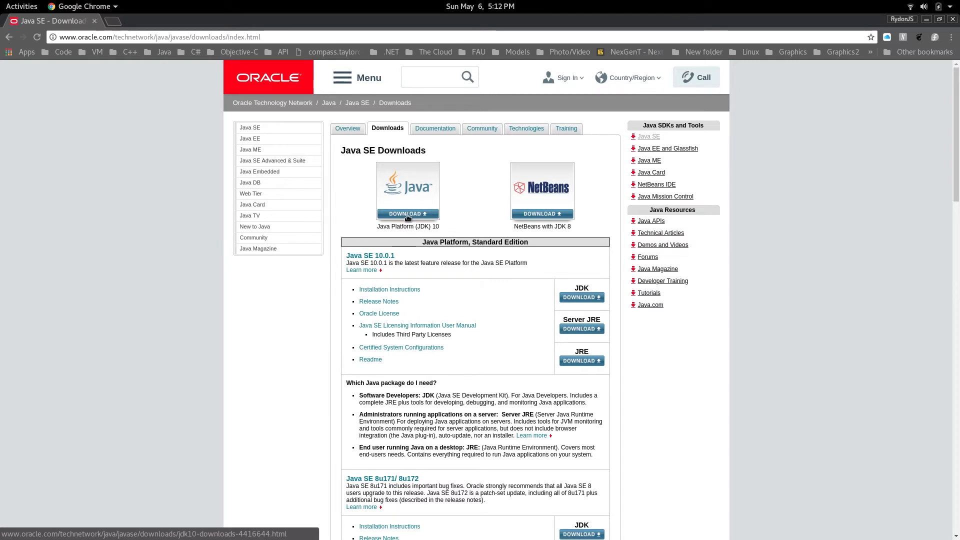
# - Open the JDK 10 page, accept the license, and download jdk-10.0.1_linux-x64_bin.rpm
pyautogui.click(408, 213)
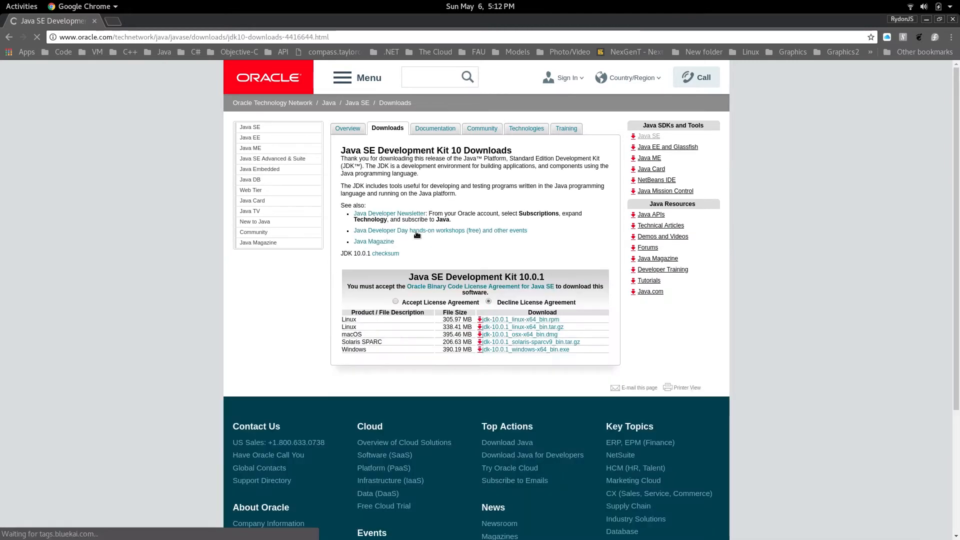
pyautogui.click(519, 319)
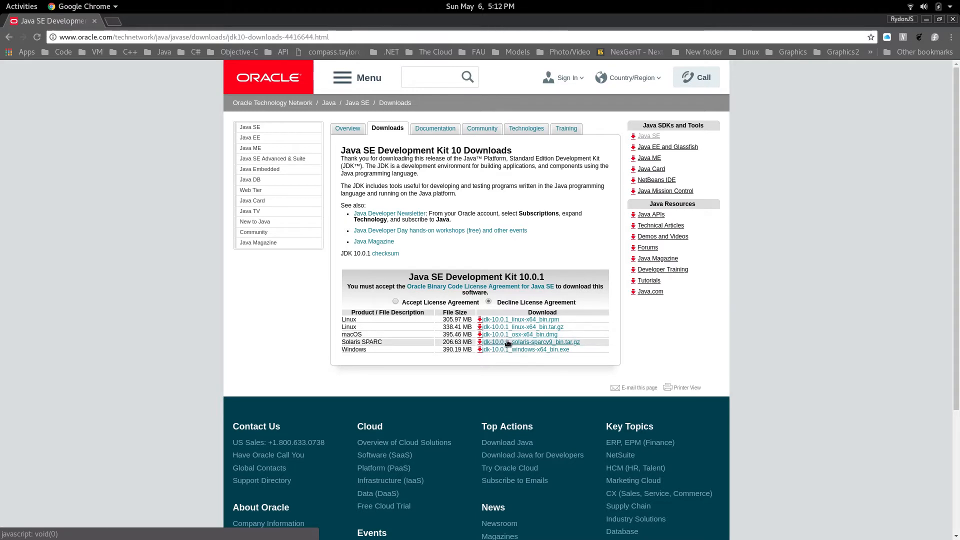
pyautogui.moveTo(425, 316)
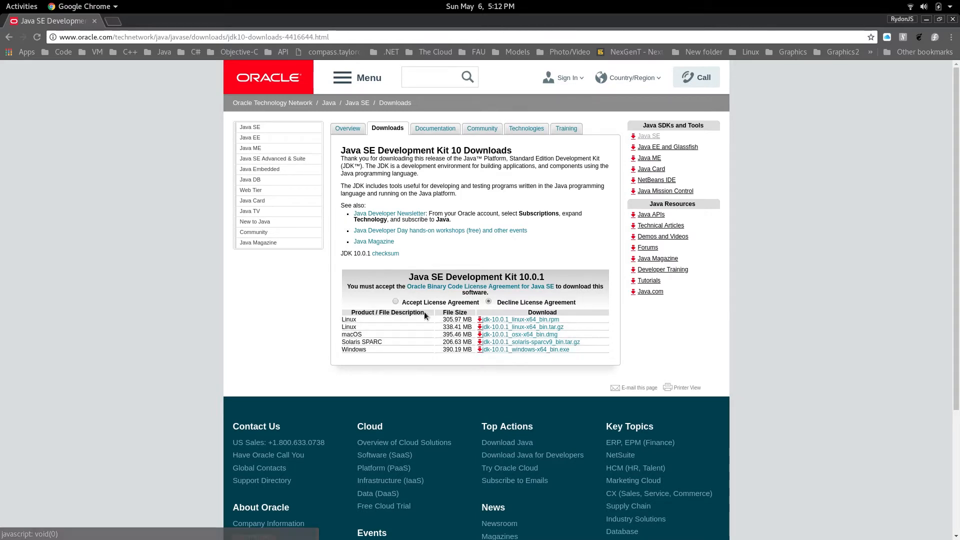
pyautogui.click(395, 301)
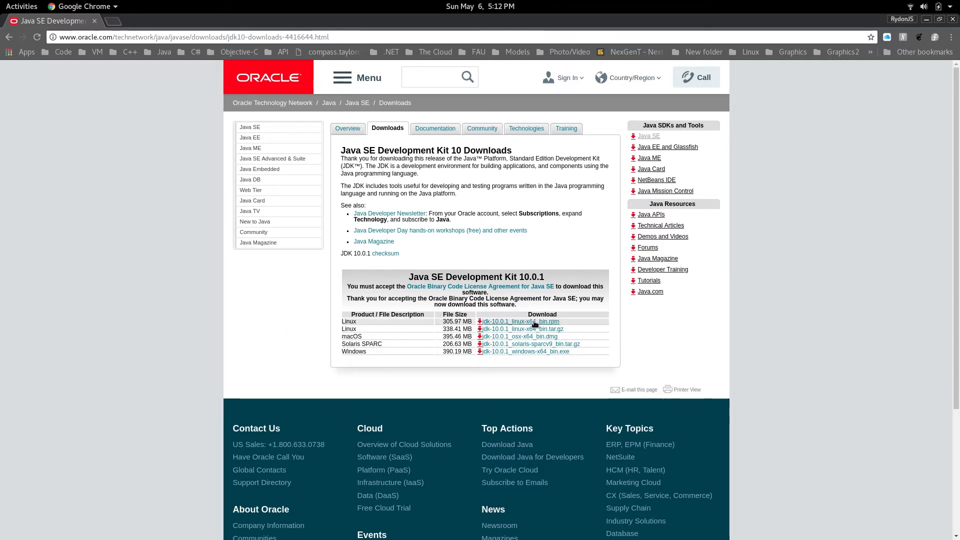
pyautogui.moveTo(519, 321)
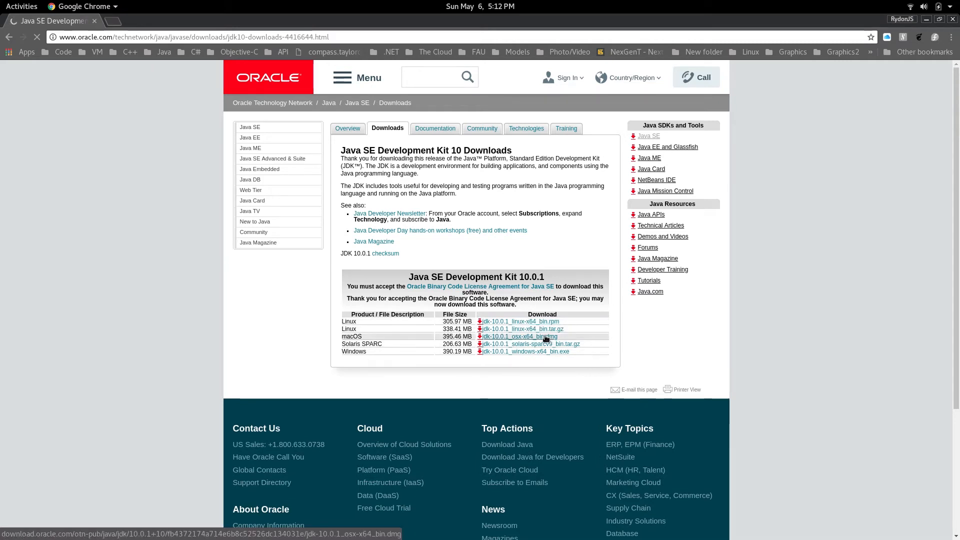
pyautogui.click(518, 336)
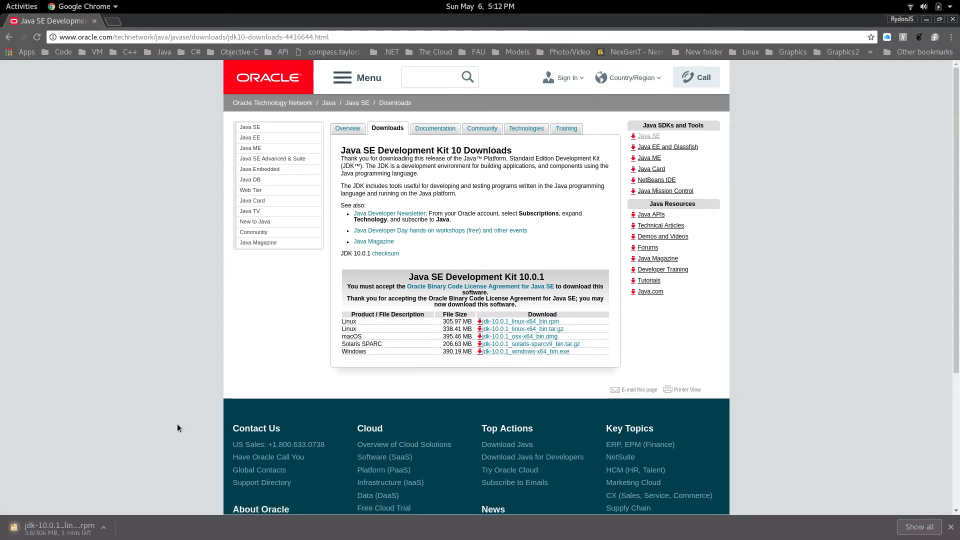
pyautogui.moveTo(113, 433)
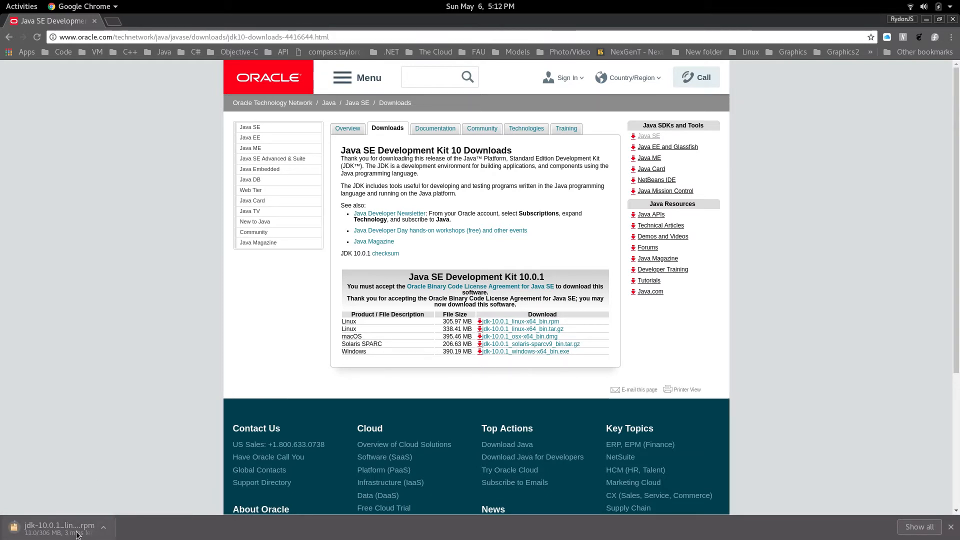
pyautogui.moveTo(118, 409)
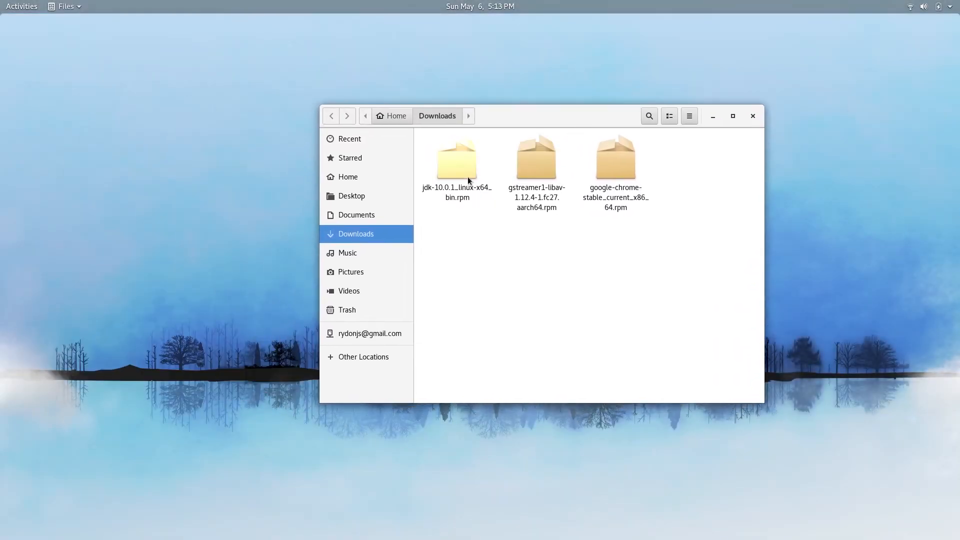
# - Open jdk-10.0.1_linux-x64_bin.rpm from Downloads with Software Install
pyautogui.click(456, 162)
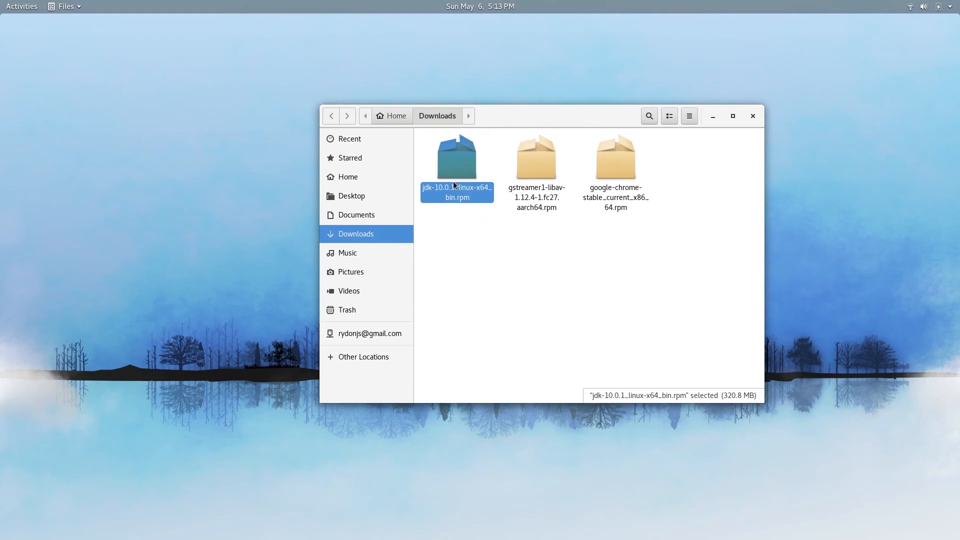
pyautogui.moveTo(494, 208)
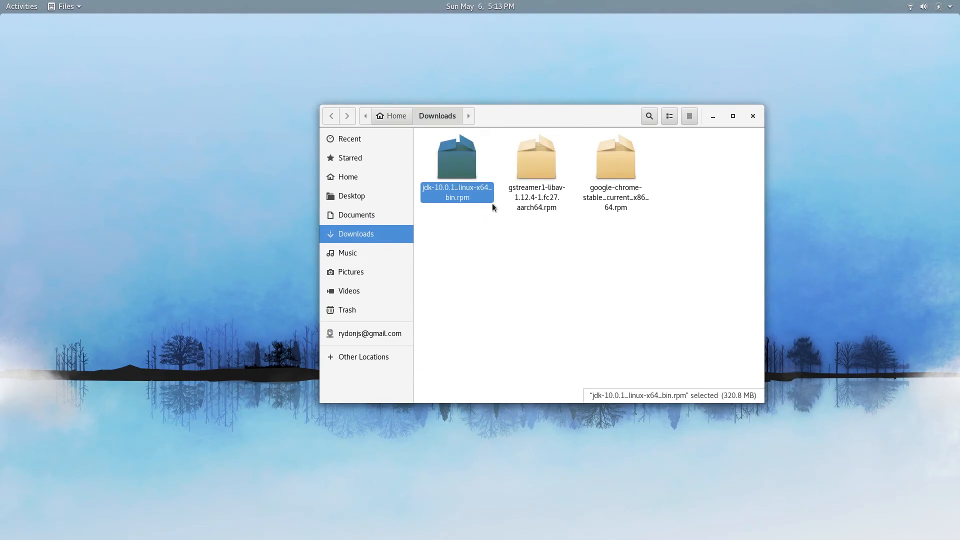
pyautogui.rightClick(457, 162)
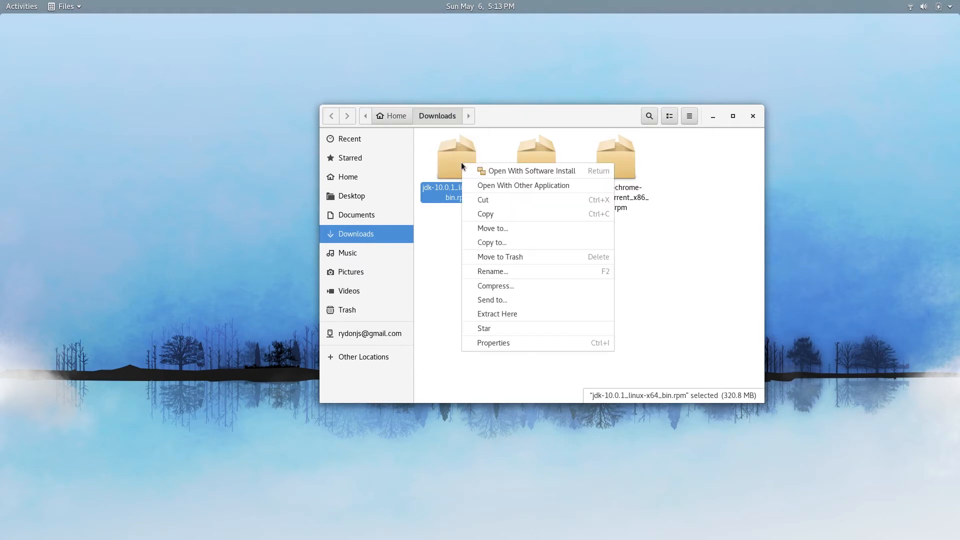
pyautogui.click(531, 171)
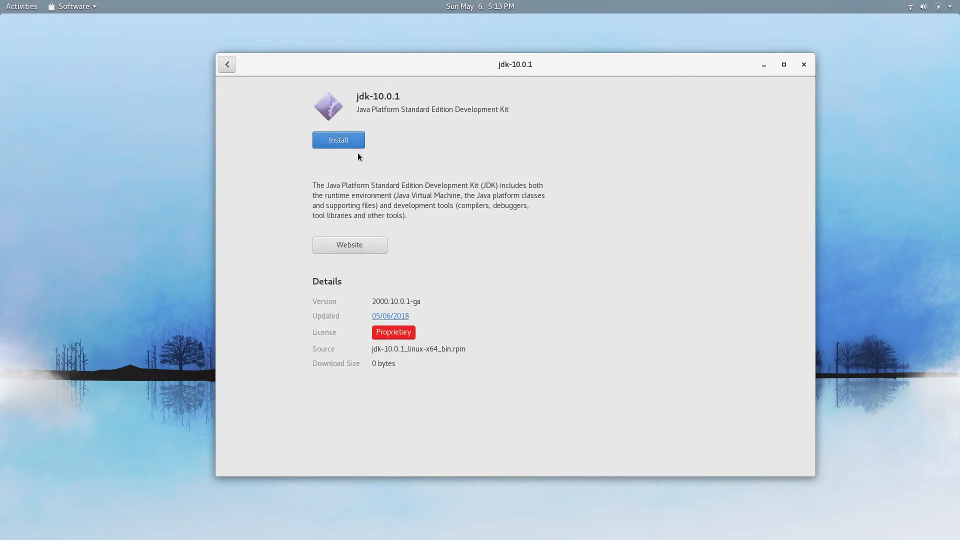
# - Install the jdk-10.0.1 package and authenticate with the user password
pyautogui.click(338, 140)
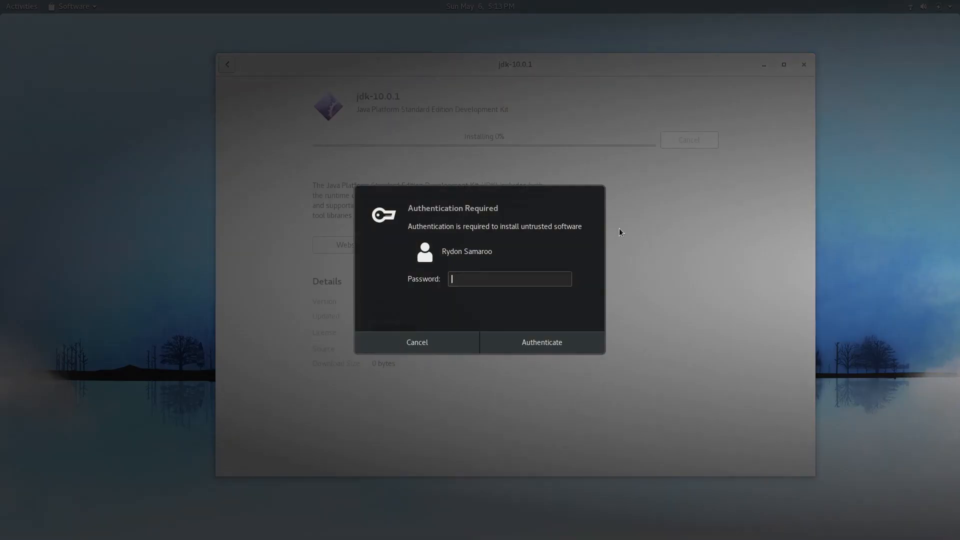
pyautogui.write('•')
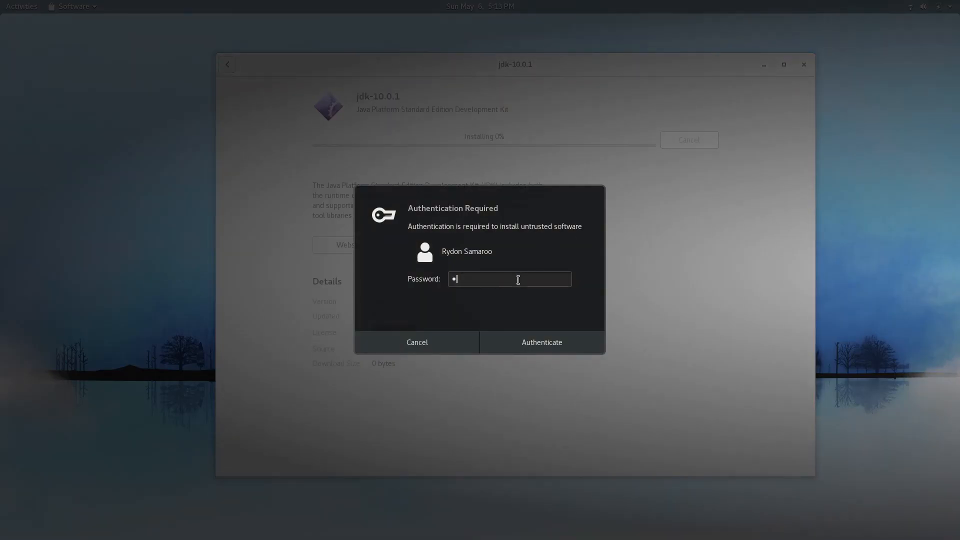
pyautogui.write('password')
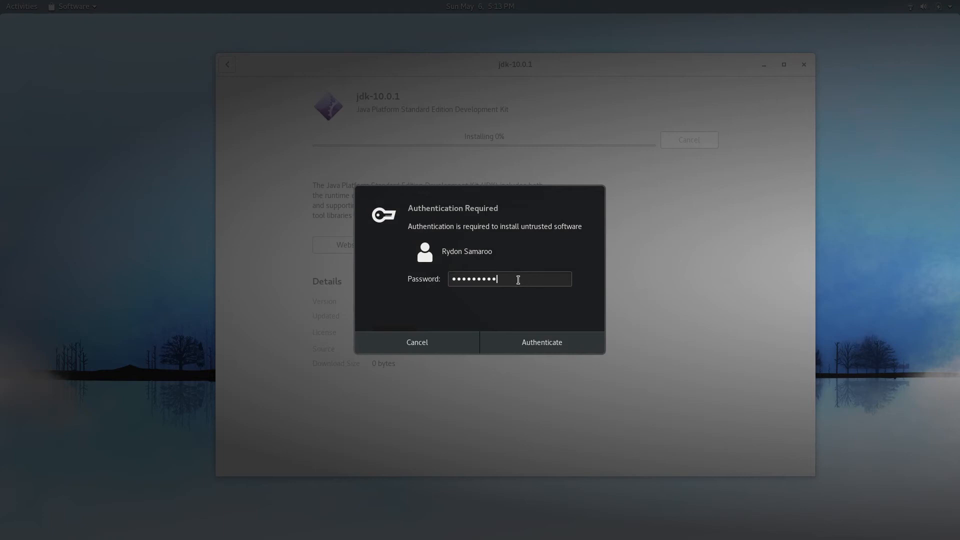
pyautogui.click(541, 342)
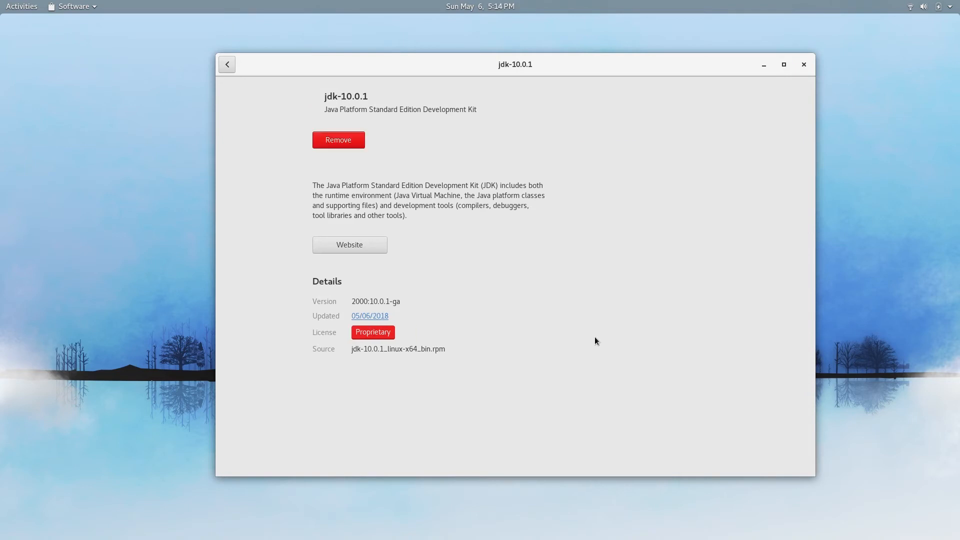
pyautogui.moveTo(462, 235)
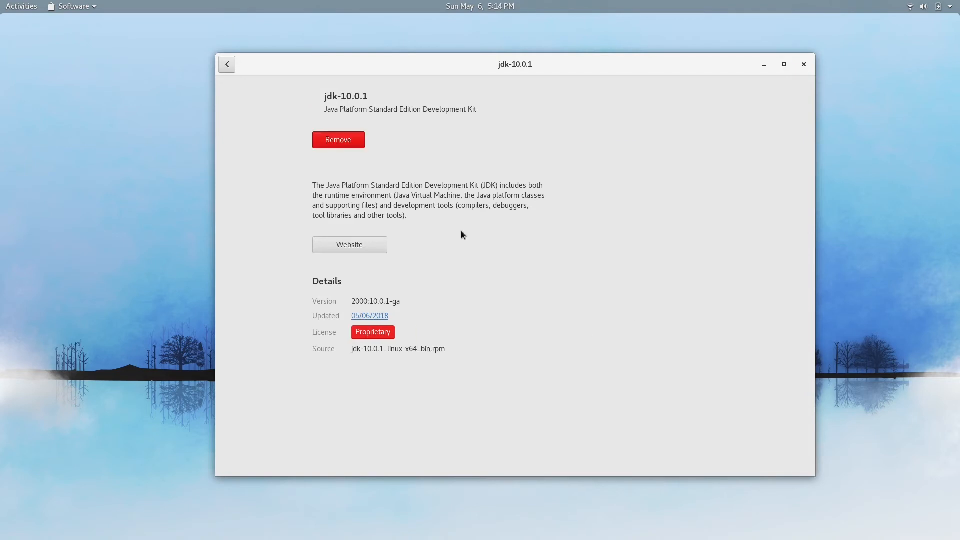
pyautogui.moveTo(586, 177)
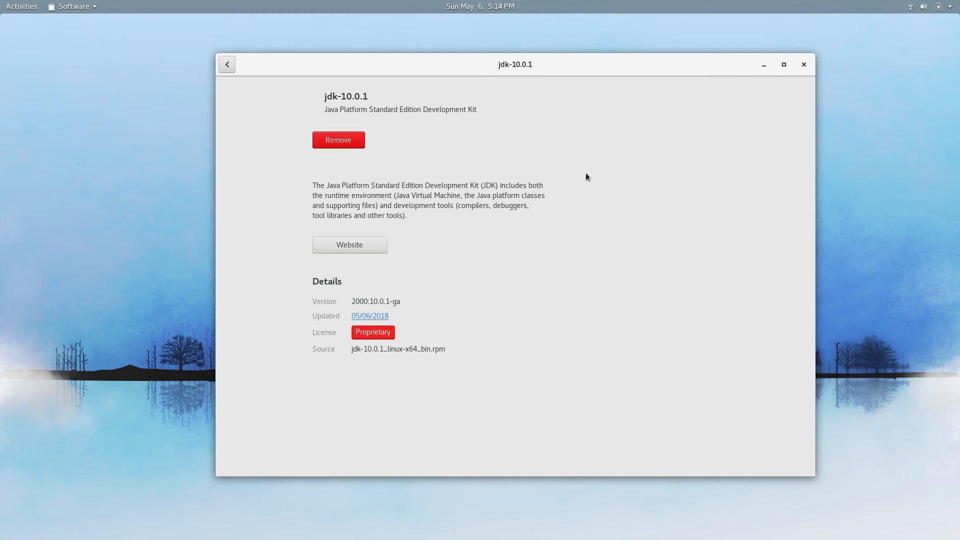
pyautogui.moveTo(763, 96)
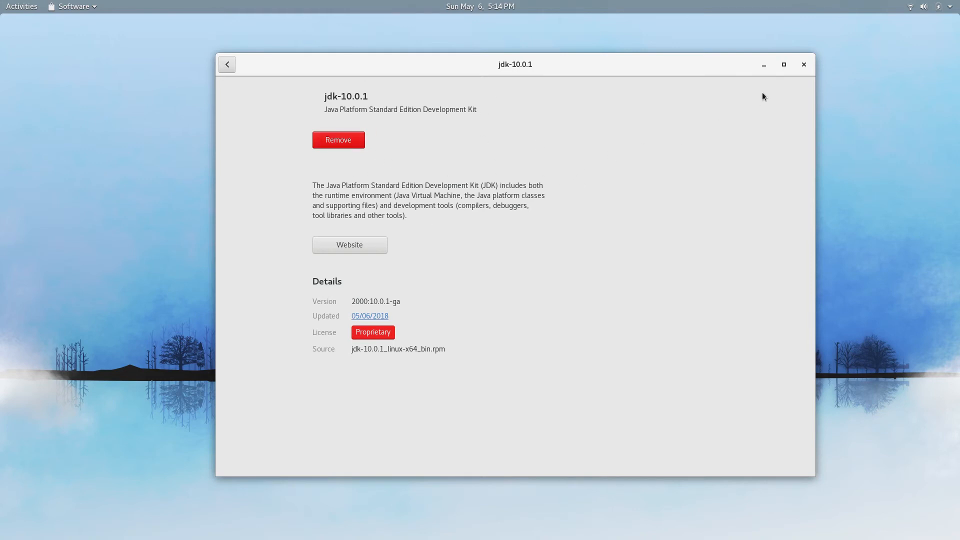
pyautogui.moveTo(804, 65)
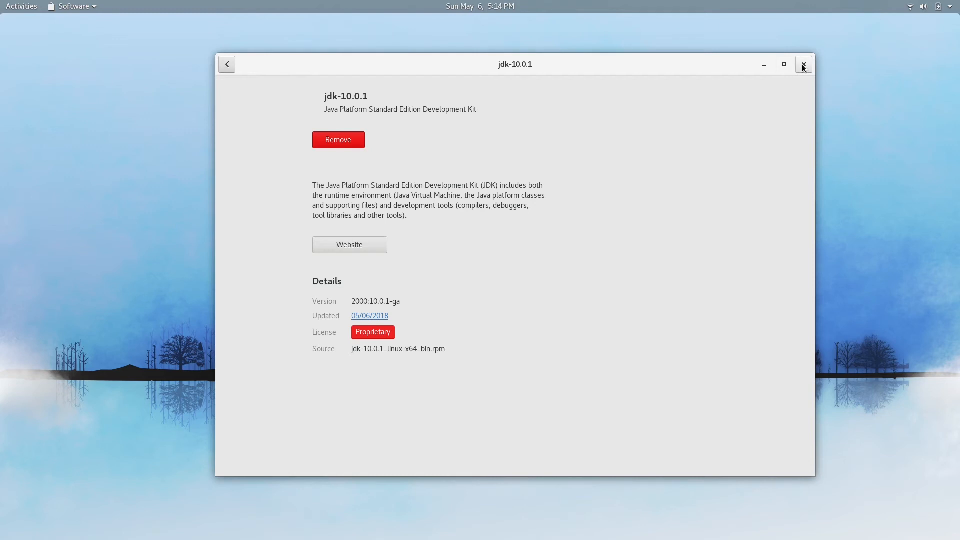
# - Close the Software window and start Terminal from Activities search
pyautogui.click(804, 65)
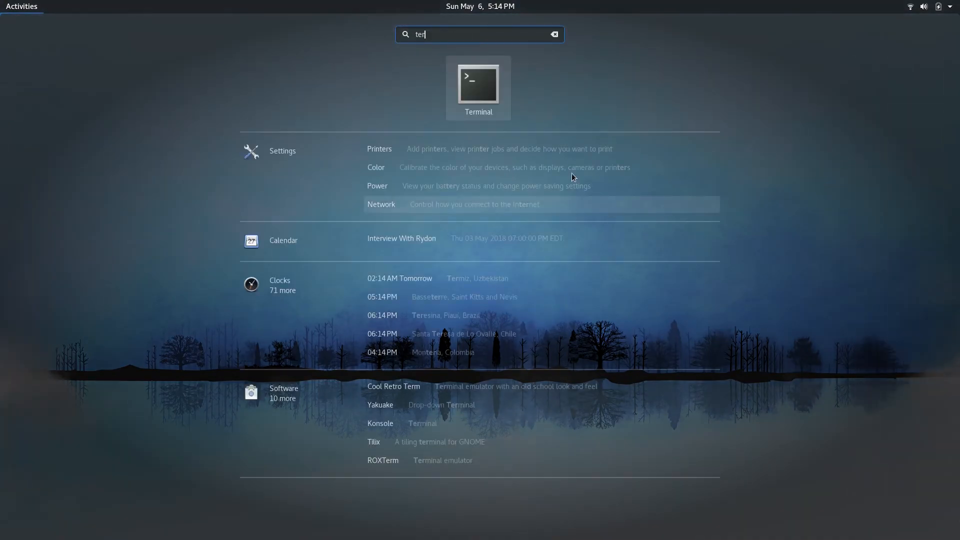
pyautogui.click(478, 84)
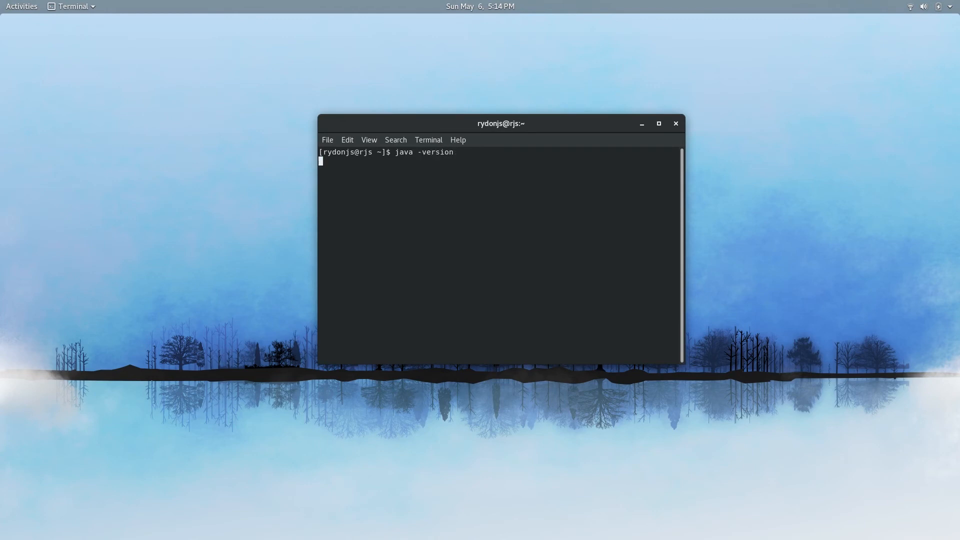
# - Run java -version and confirm it reports 10.0.1 (build 10.0.1+10)
pyautogui.press('Return')
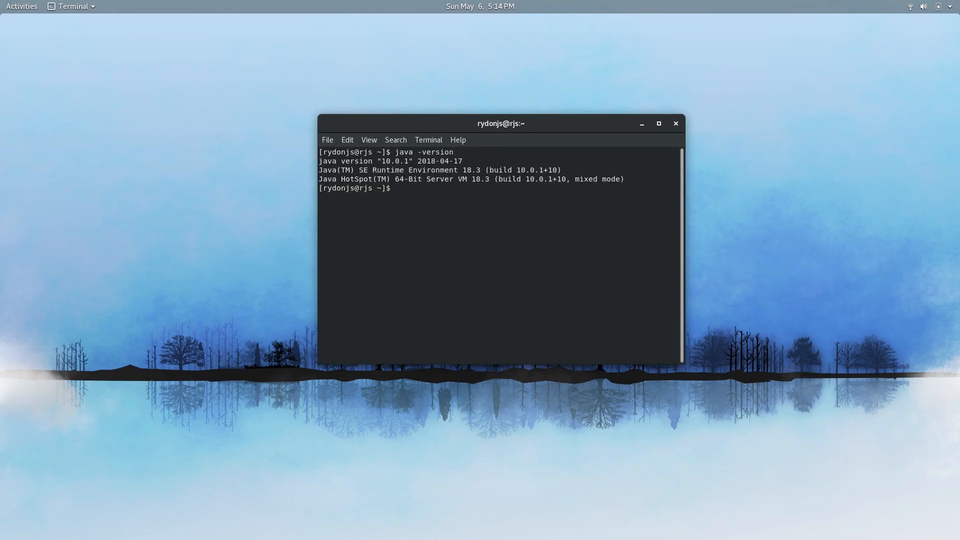